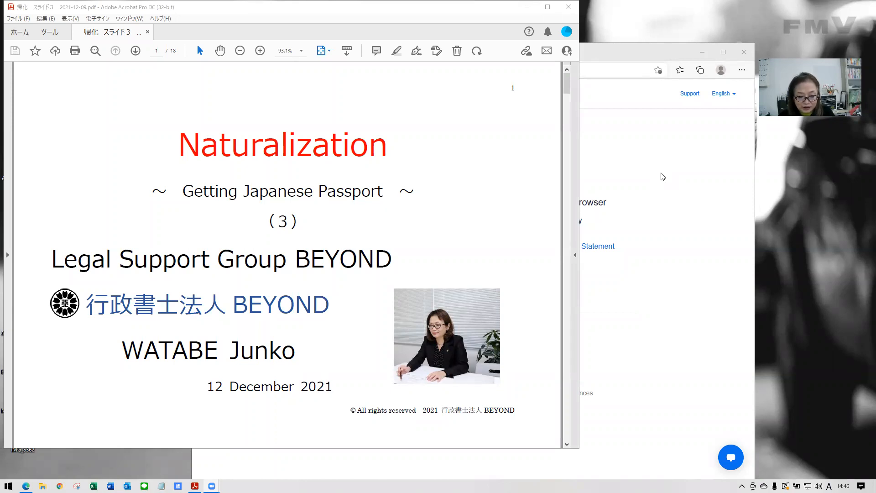
mouse_move(545, 225)
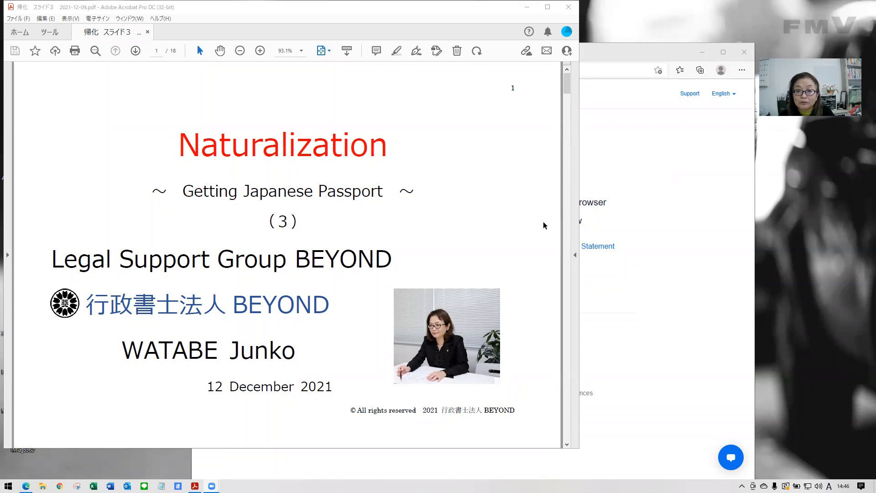
mouse_move(548, 225)
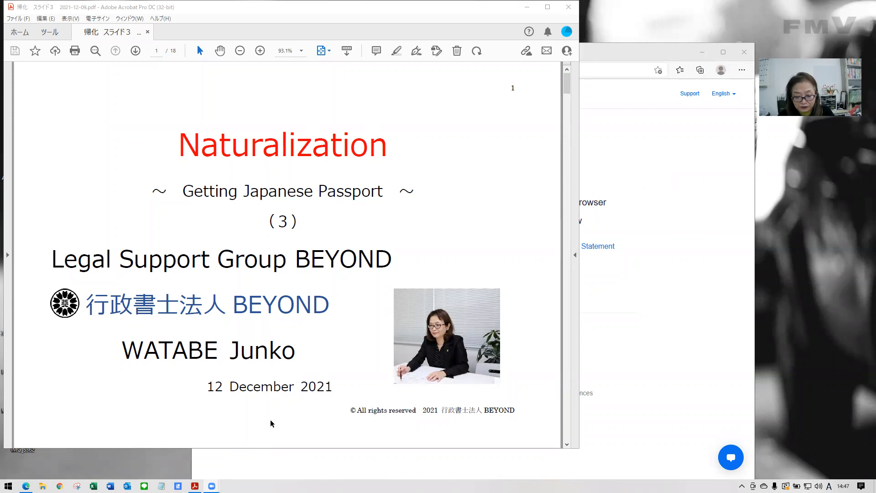
mouse_move(423, 448)
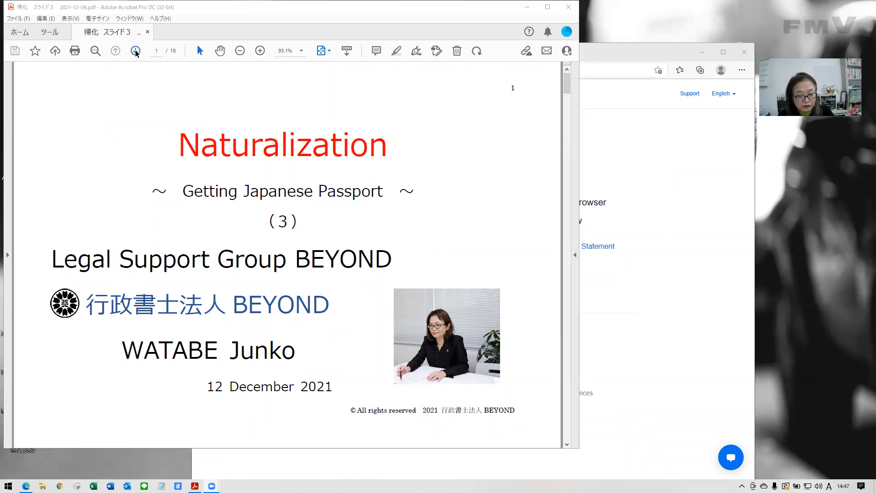
Step: Advance to page 2, 'Get idea what application forms look like'
left_click(135, 50)
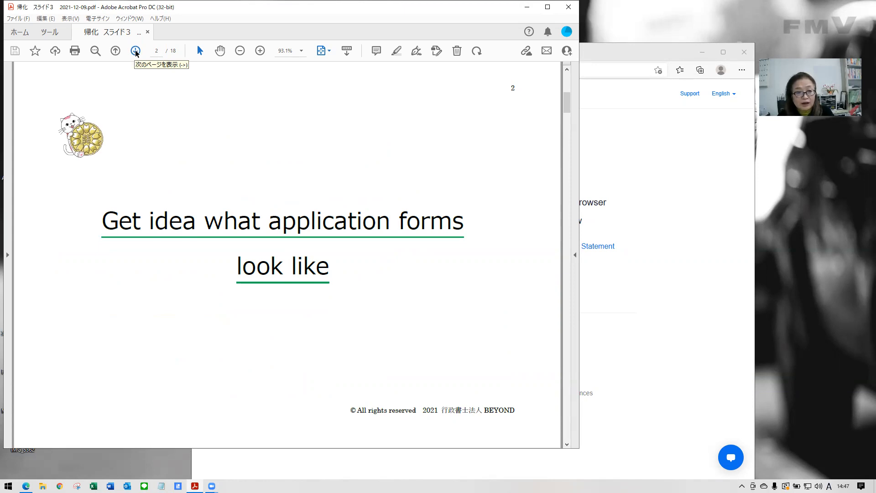
Step: Advance to page 3, the naturalization permit application form
left_click(135, 50)
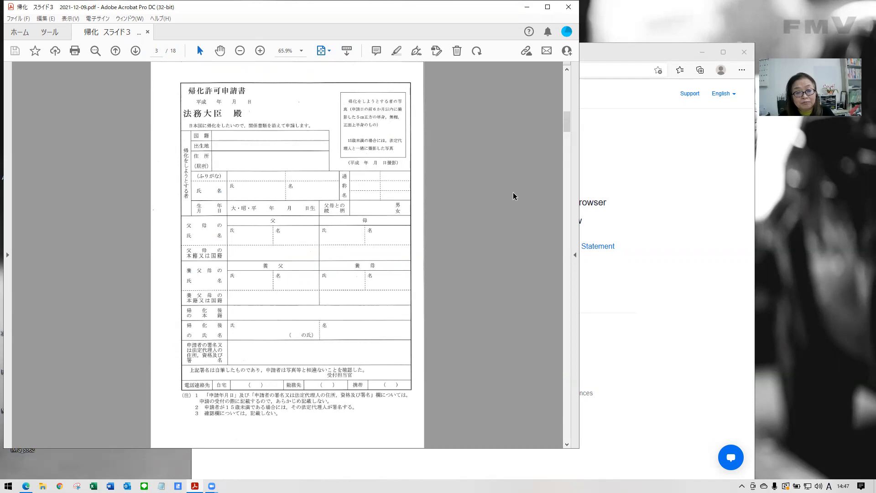
mouse_move(503, 197)
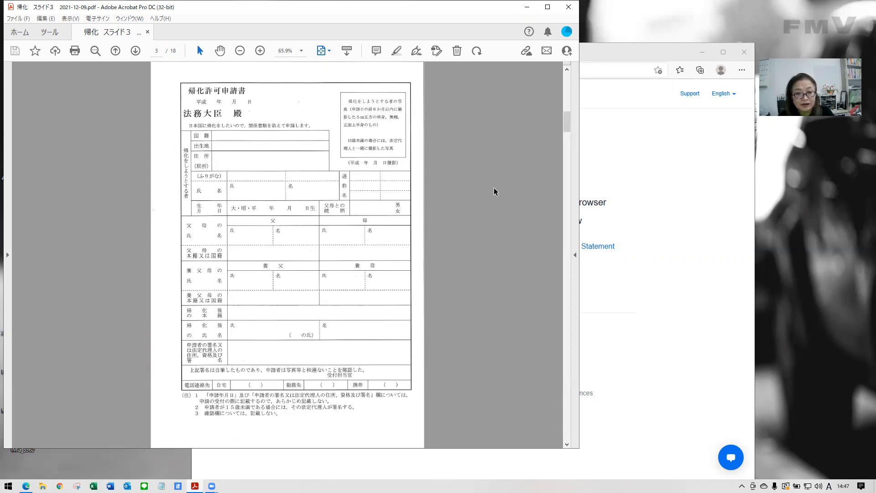
mouse_move(504, 28)
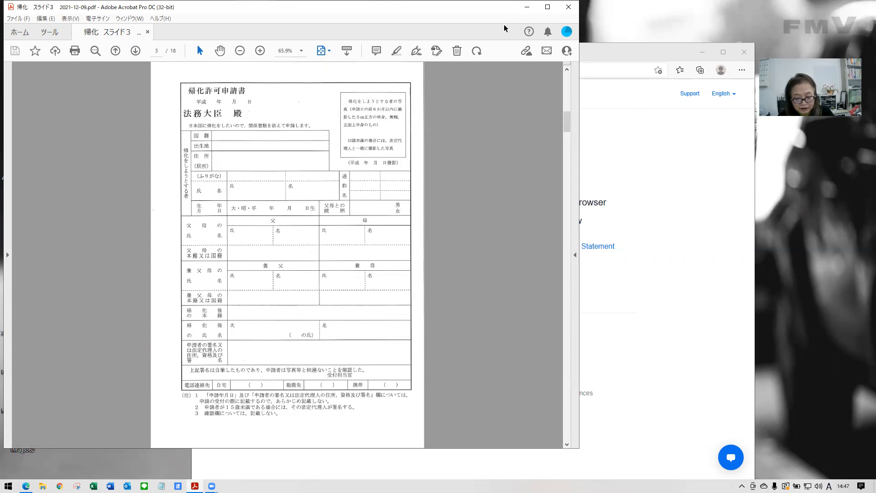
mouse_move(149, 90)
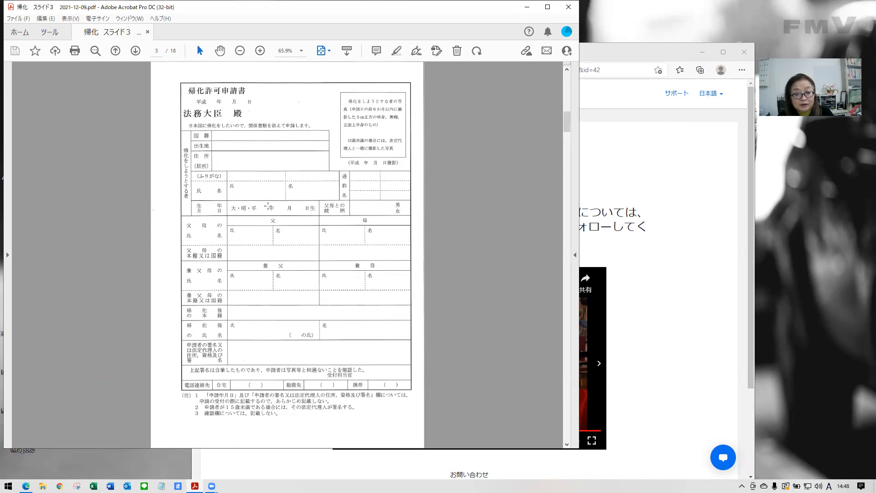
mouse_move(260, 215)
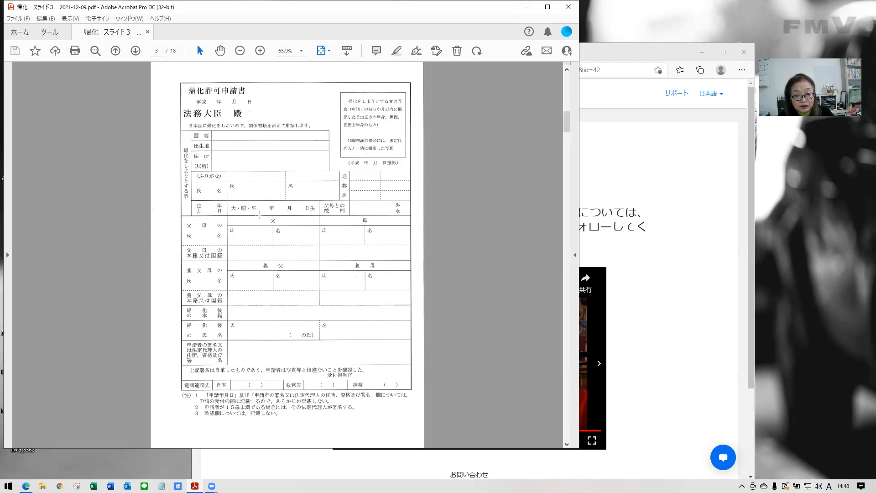
mouse_move(281, 217)
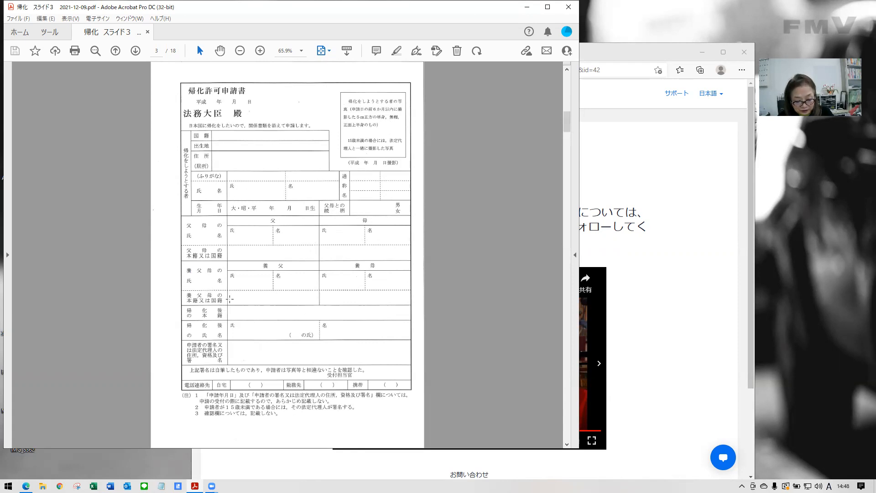
mouse_move(243, 307)
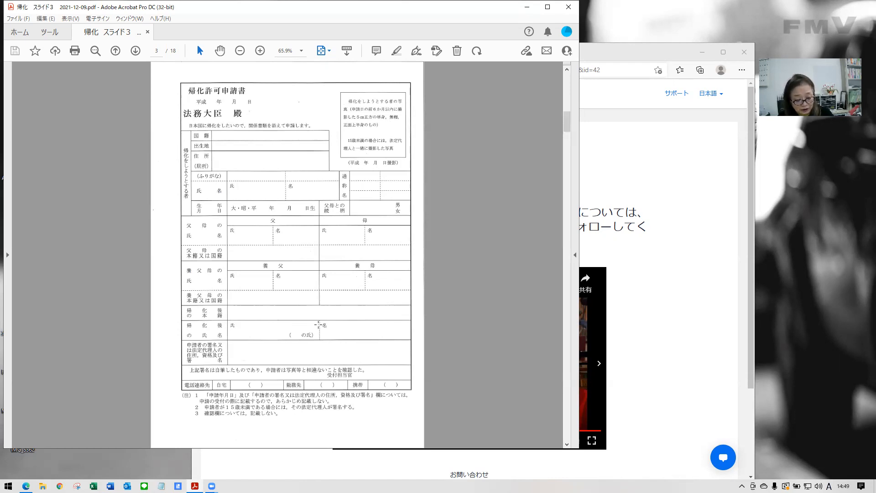
mouse_move(279, 314)
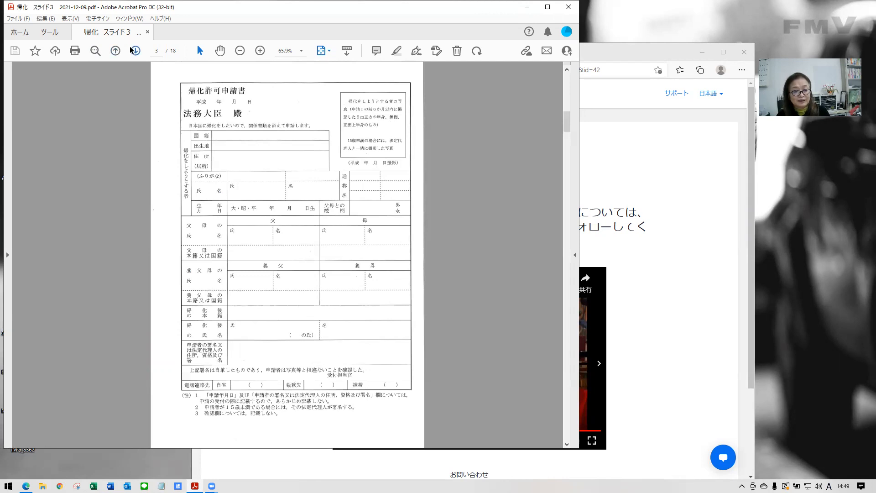
Step: Advance to page 4, the first personal history (rirekisho) form
left_click(134, 51)
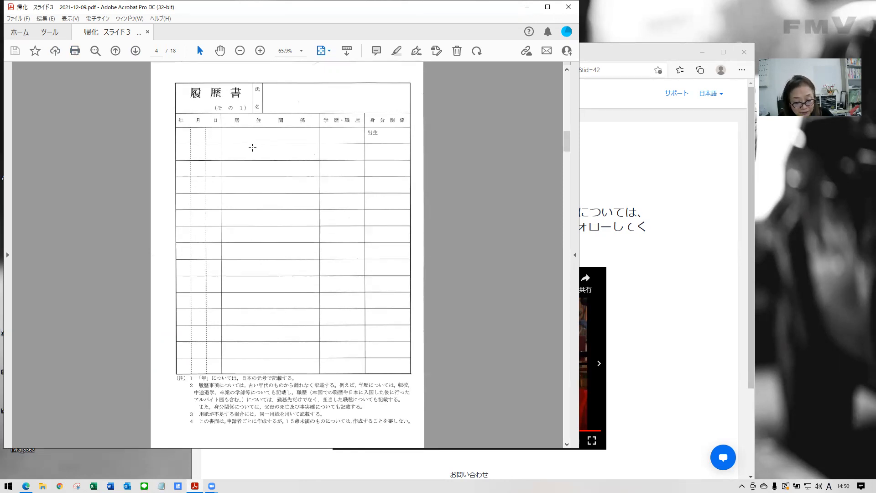
mouse_move(242, 180)
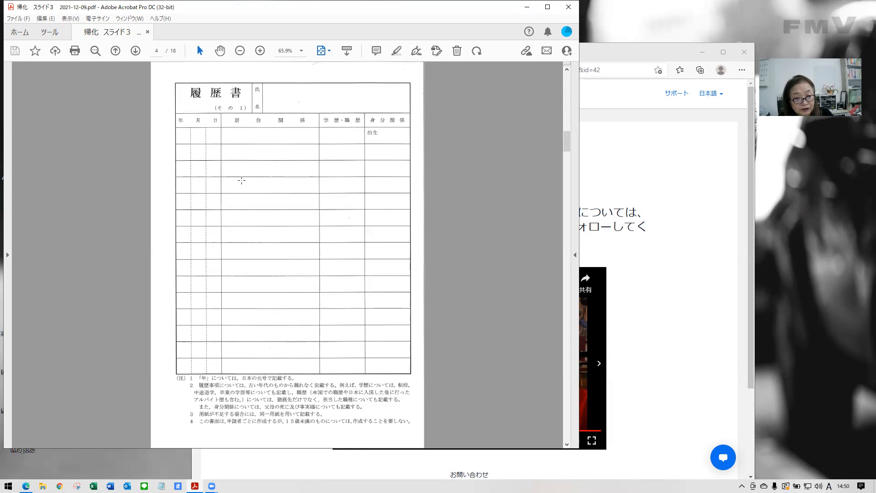
mouse_move(197, 150)
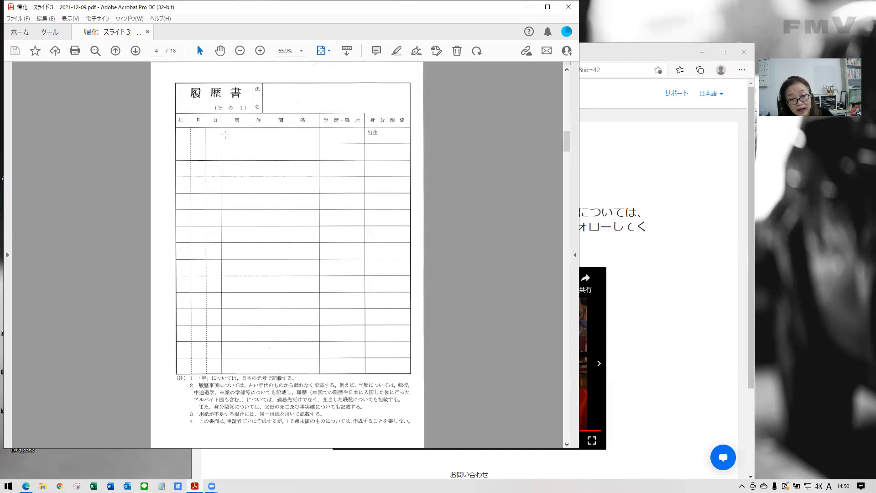
mouse_move(352, 147)
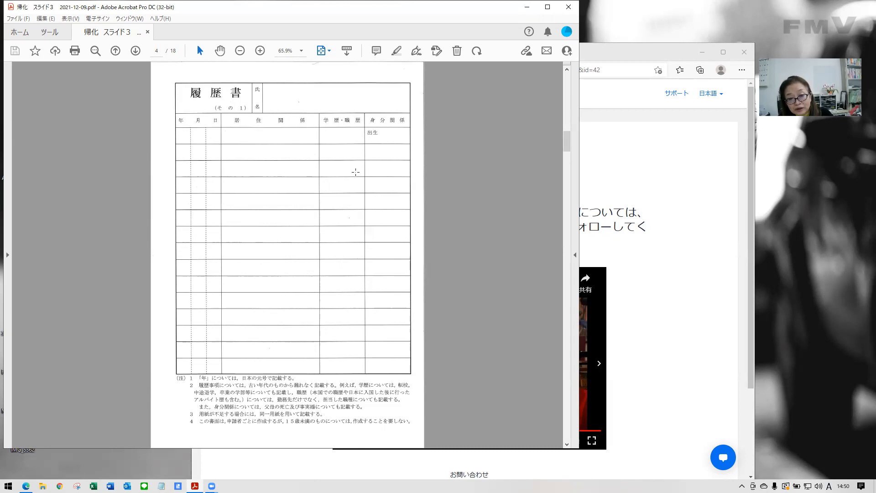
mouse_move(347, 148)
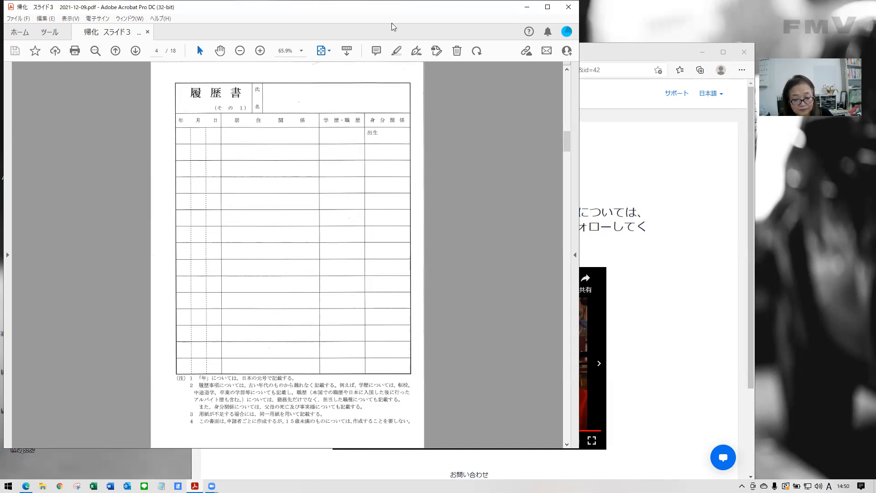
Step: Advance to page 5, the second personal history form with travel records and qualifications
left_click(135, 50)
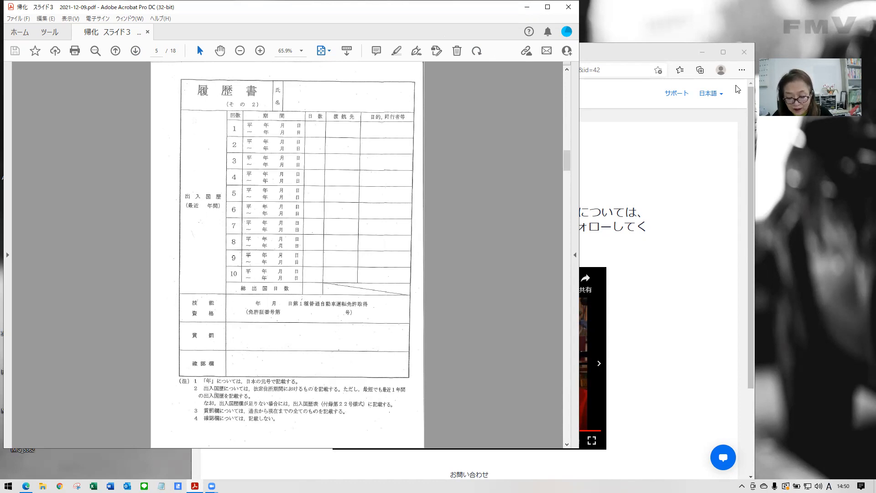
mouse_move(521, 192)
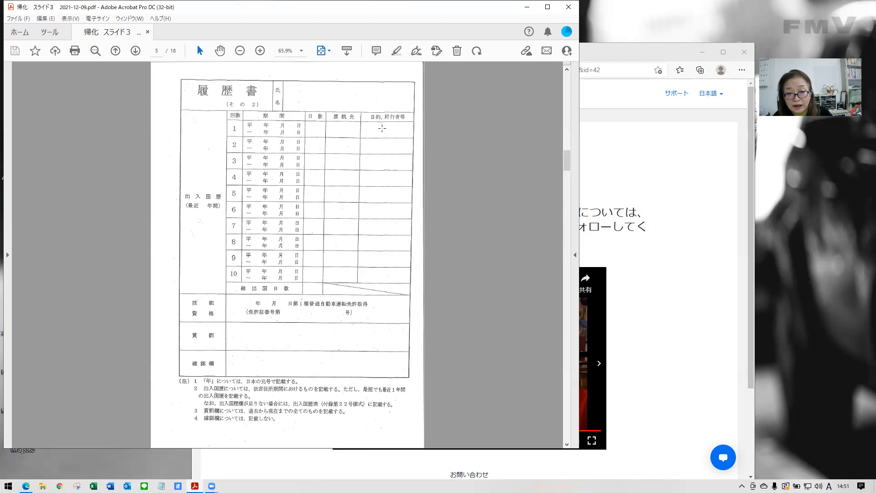
mouse_move(375, 138)
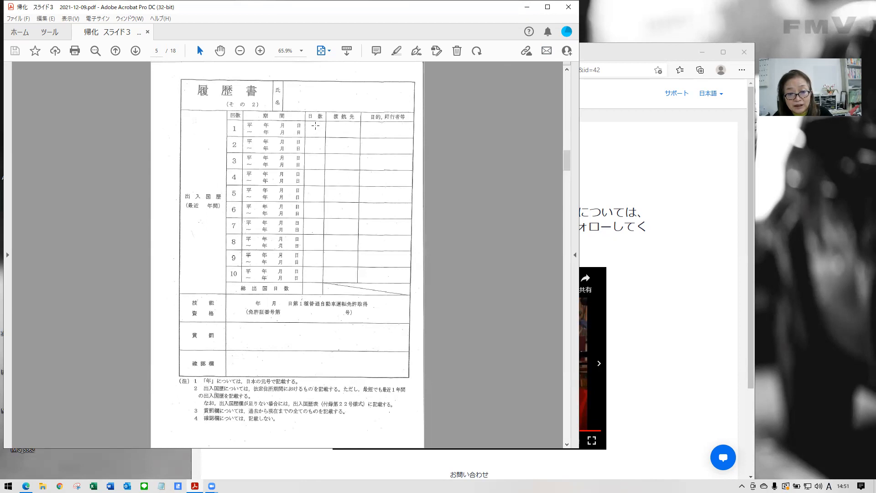
mouse_move(311, 291)
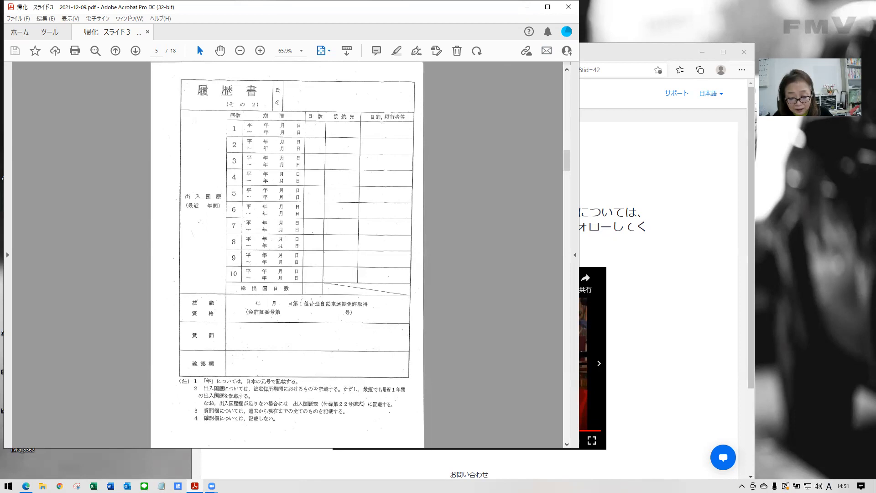
mouse_move(311, 300)
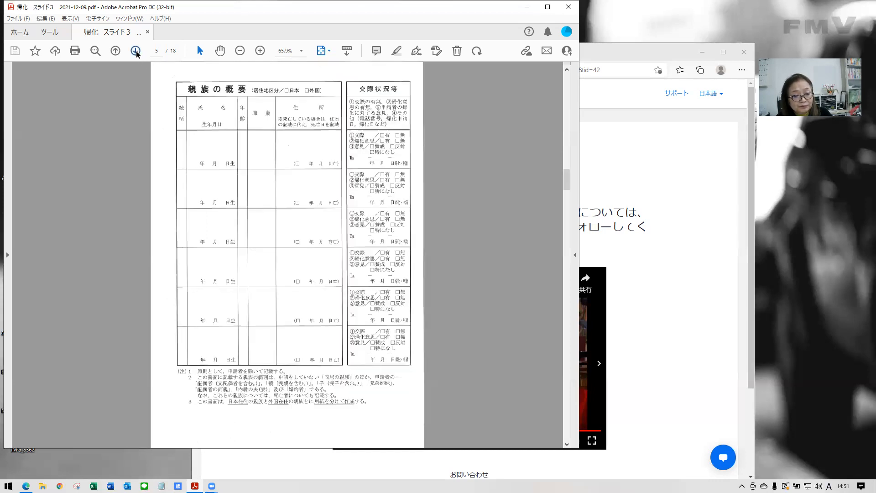
left_click(135, 51)
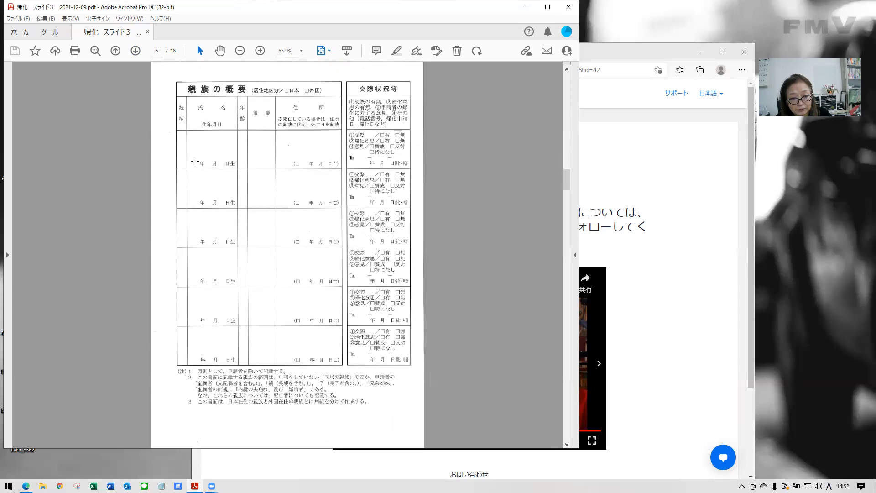
mouse_move(236, 140)
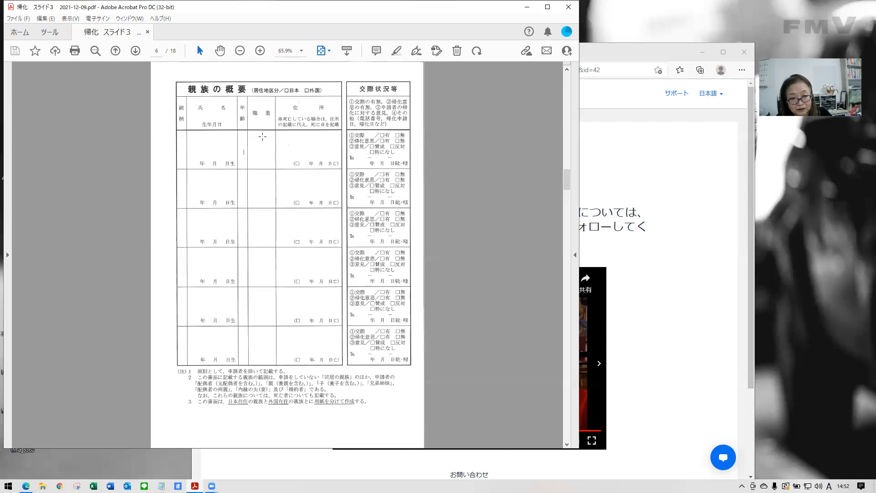
mouse_move(304, 150)
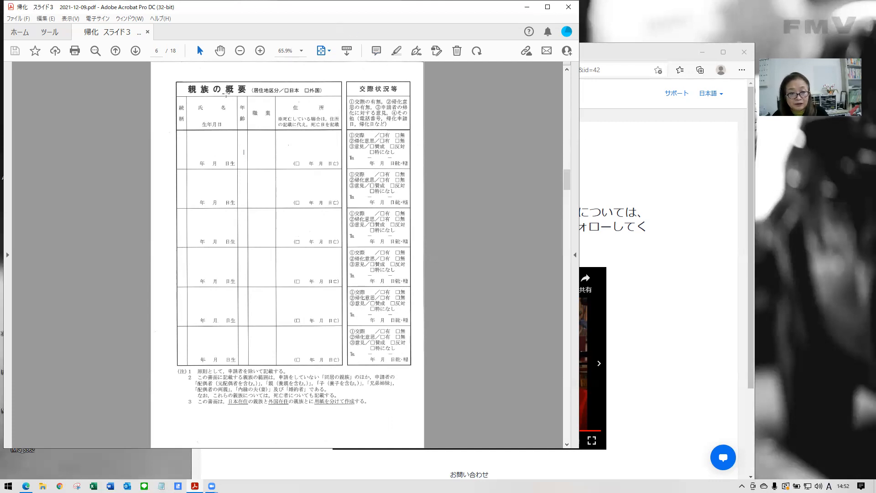
mouse_move(374, 245)
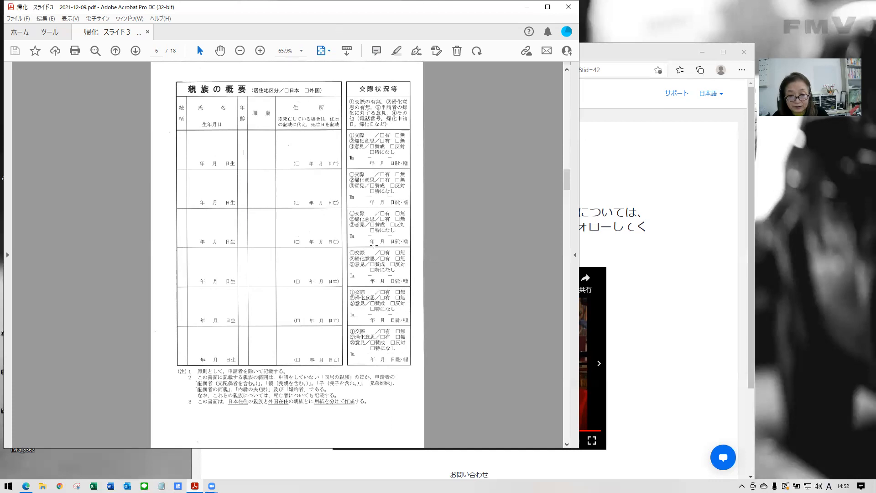
Step: Advance to page 7, the livelihood overview form (生計の概要 その1)
left_click(135, 50)
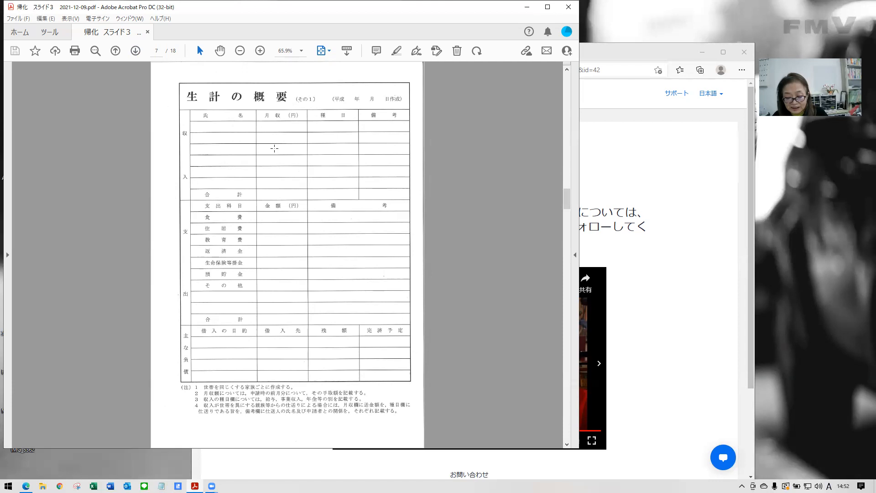
mouse_move(267, 160)
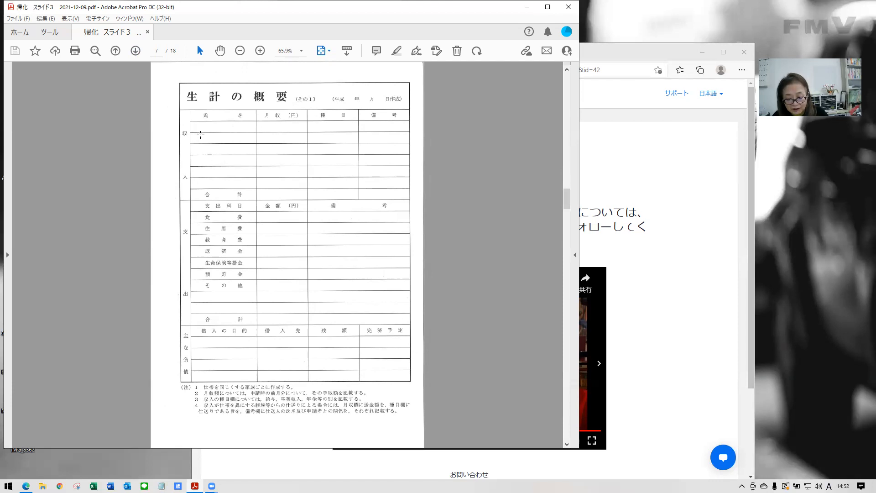
mouse_move(202, 153)
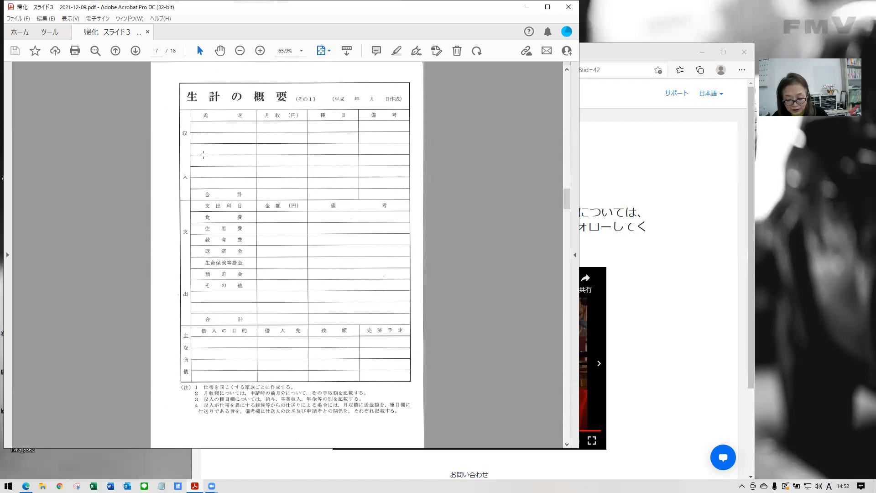
mouse_move(234, 273)
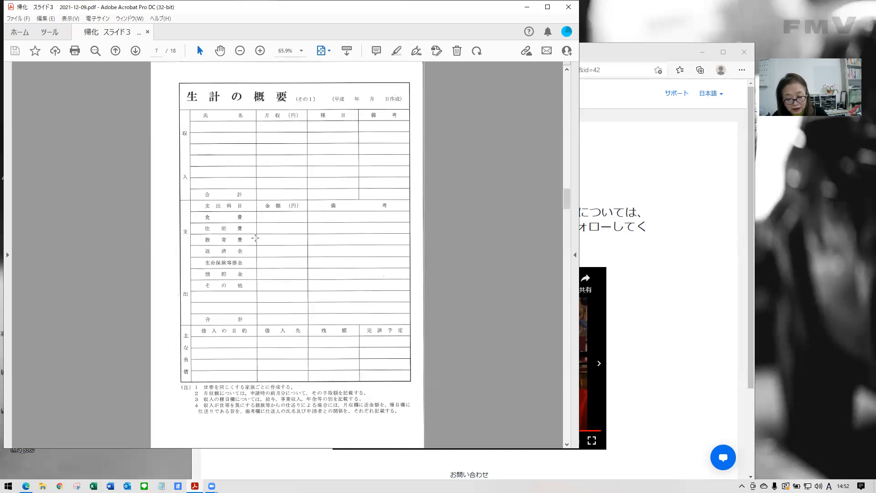
mouse_move(244, 252)
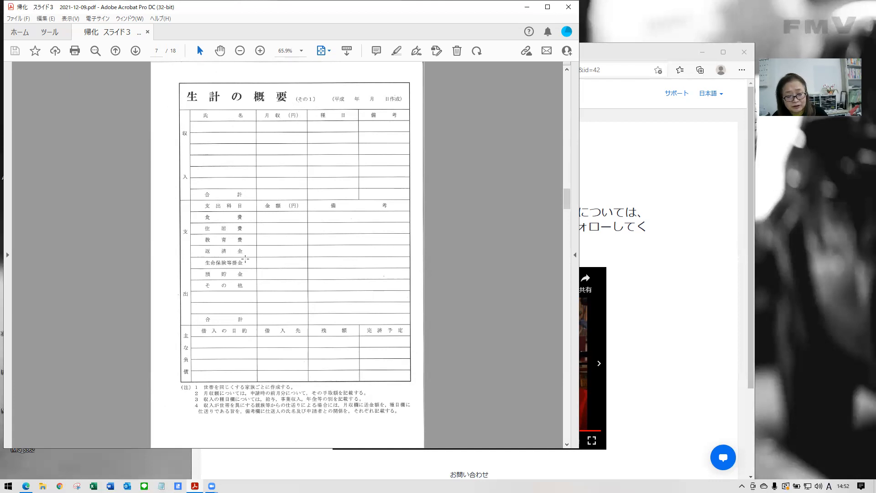
mouse_move(419, 328)
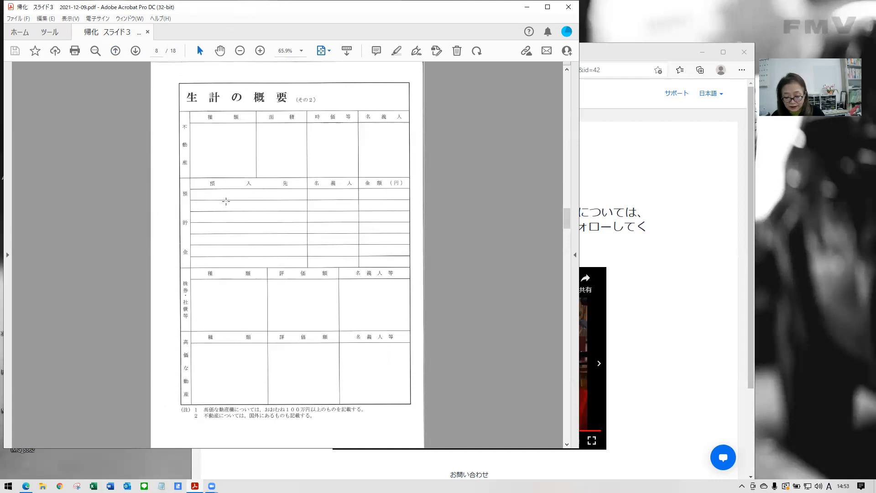
mouse_move(278, 300)
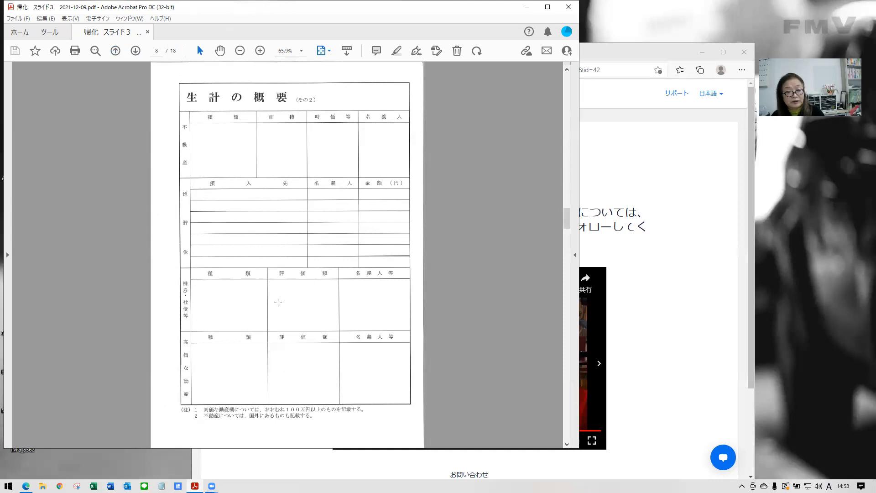
mouse_move(190, 407)
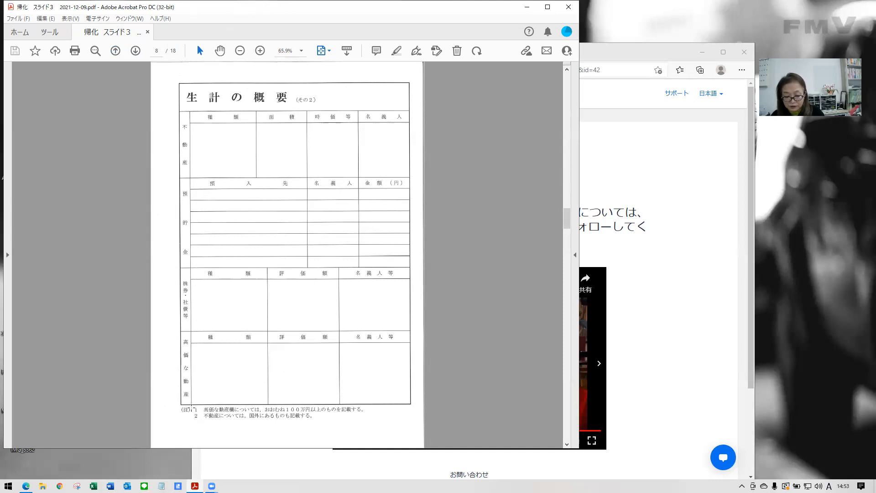
mouse_move(351, 426)
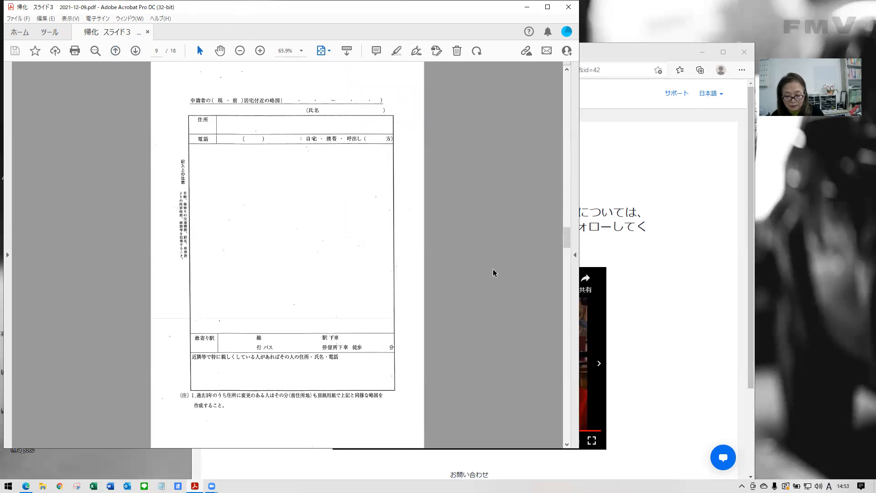
mouse_move(327, 274)
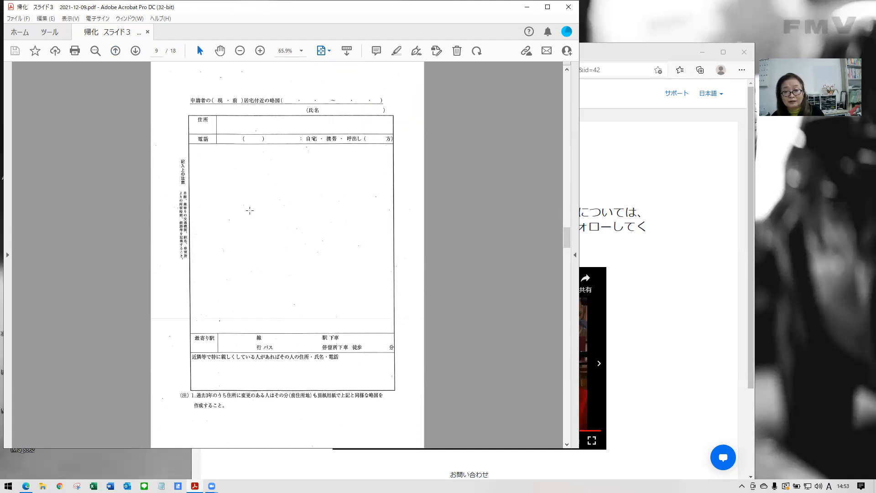
mouse_move(258, 251)
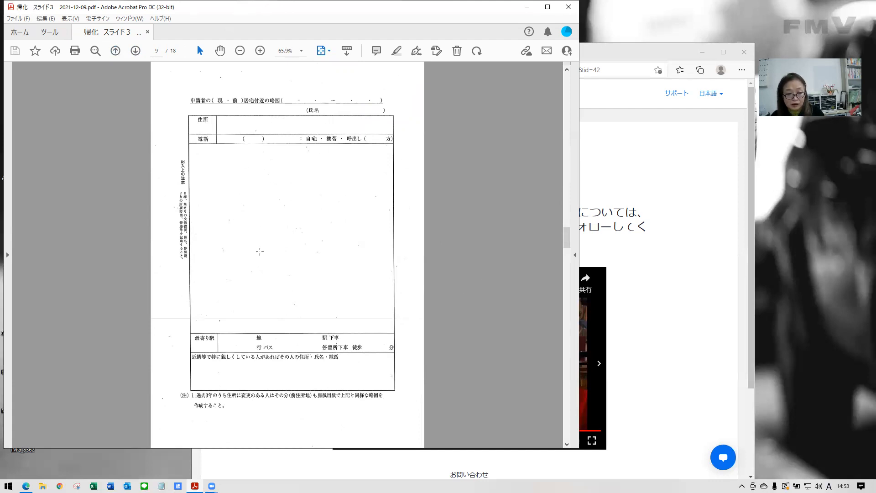
mouse_move(309, 179)
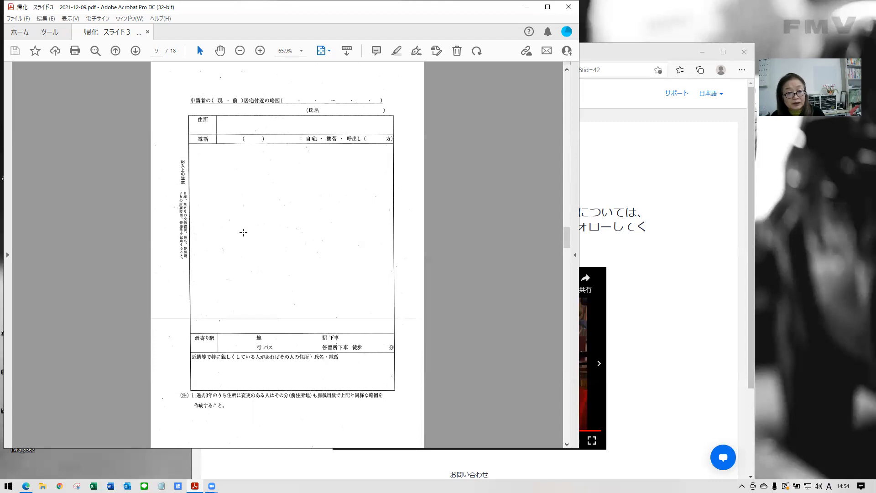
mouse_move(263, 237)
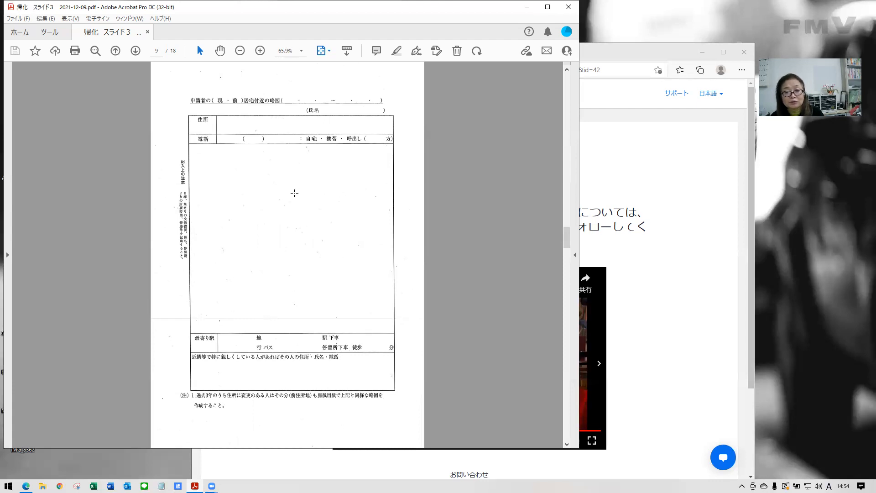
mouse_move(383, 203)
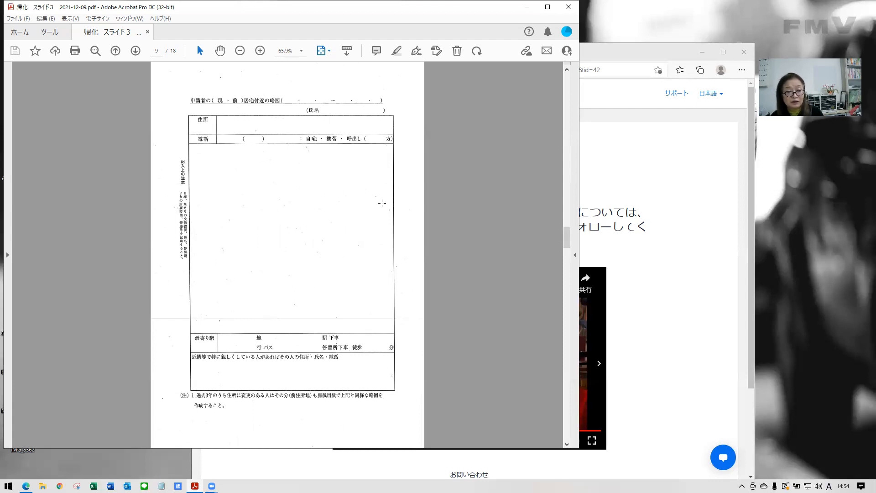
mouse_move(226, 82)
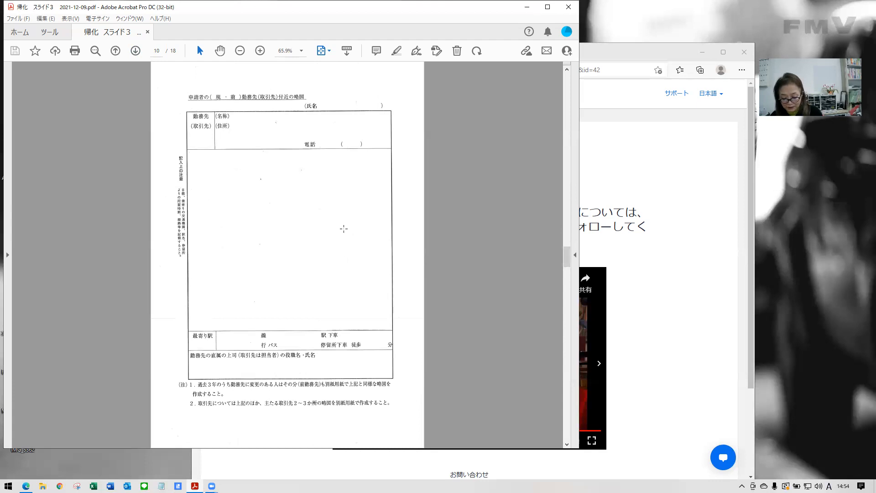
mouse_move(341, 225)
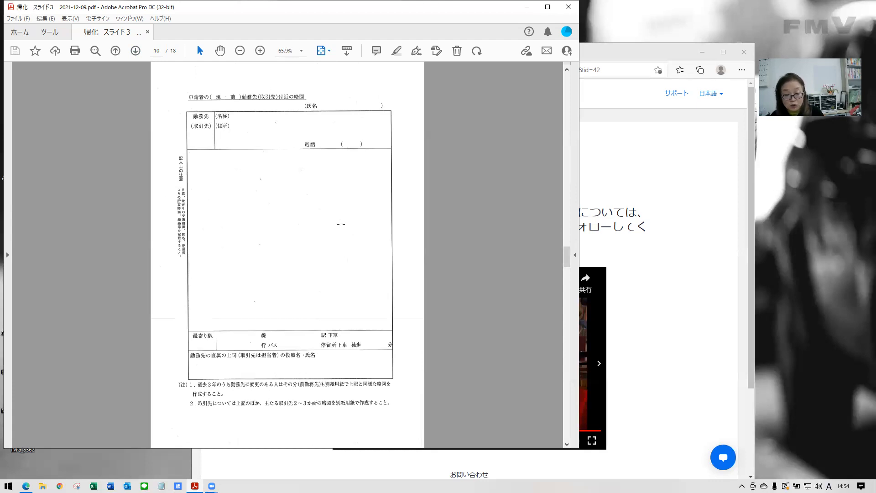
mouse_move(371, 273)
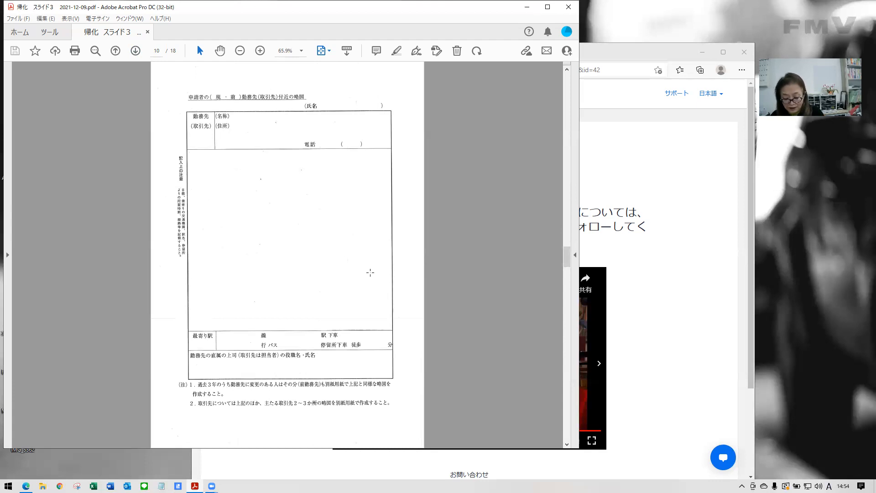
mouse_move(330, 288)
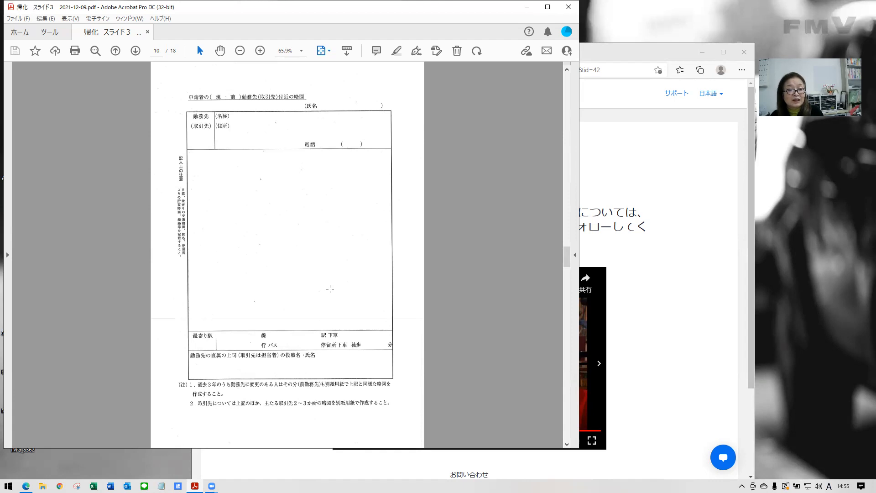
mouse_move(342, 192)
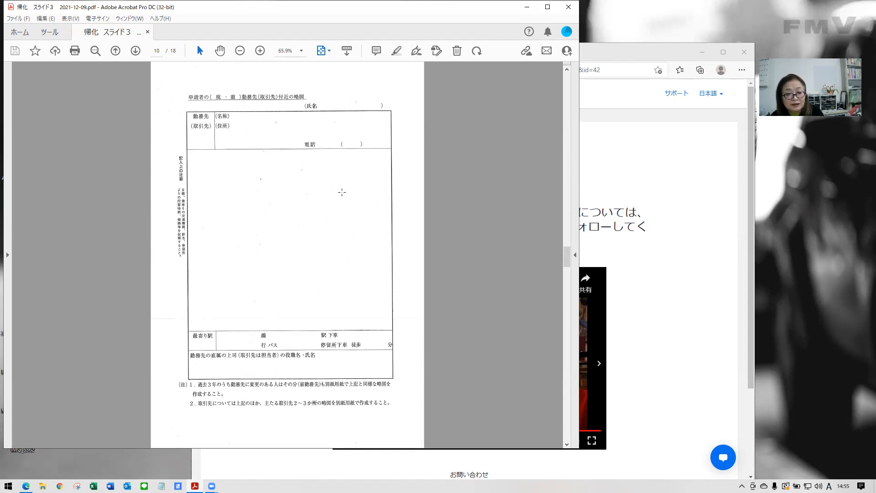
mouse_move(265, 223)
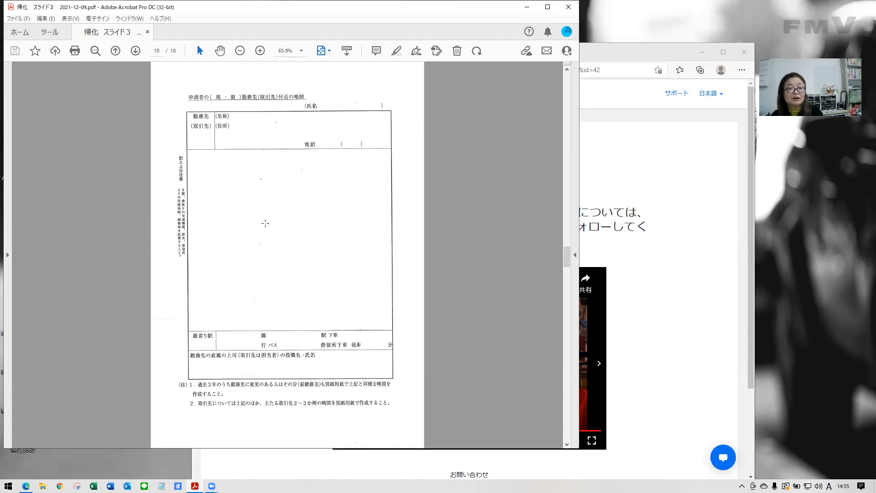
mouse_move(252, 200)
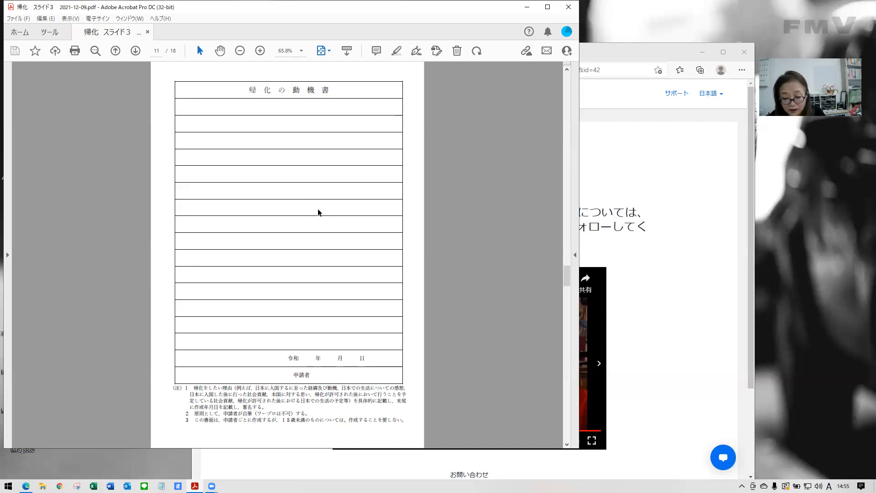
mouse_move(321, 222)
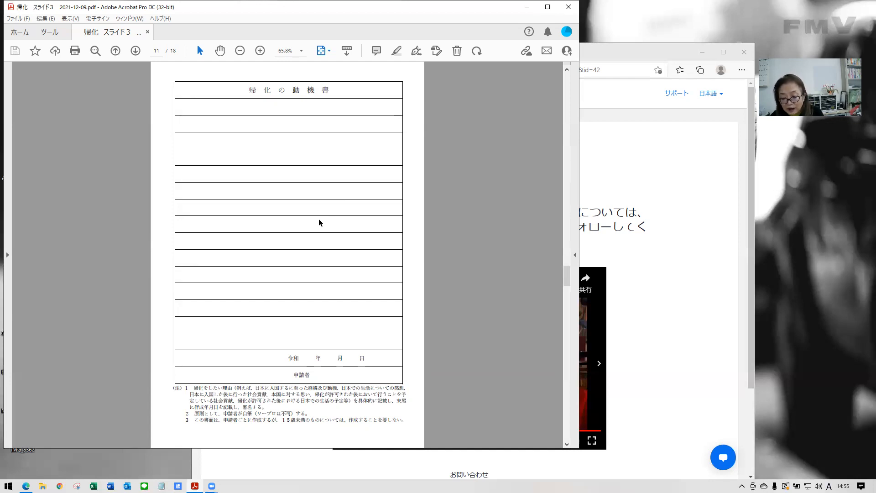
mouse_move(320, 233)
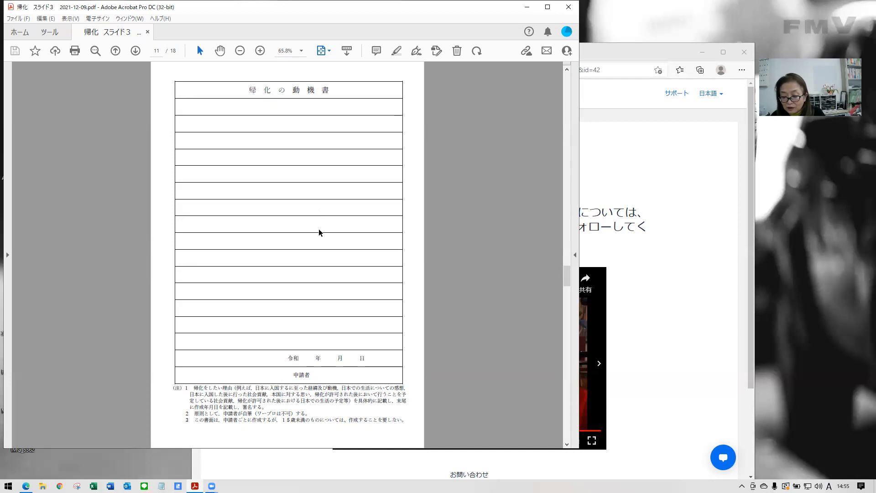
mouse_move(571, 311)
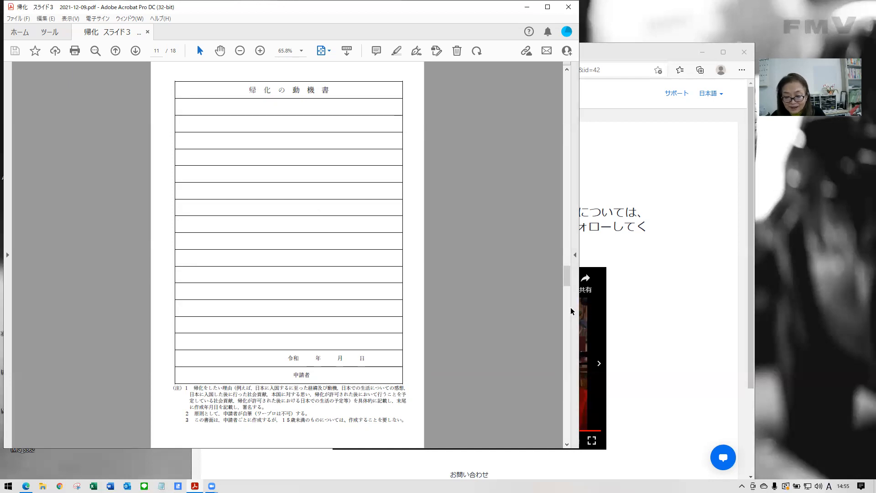
mouse_move(297, 260)
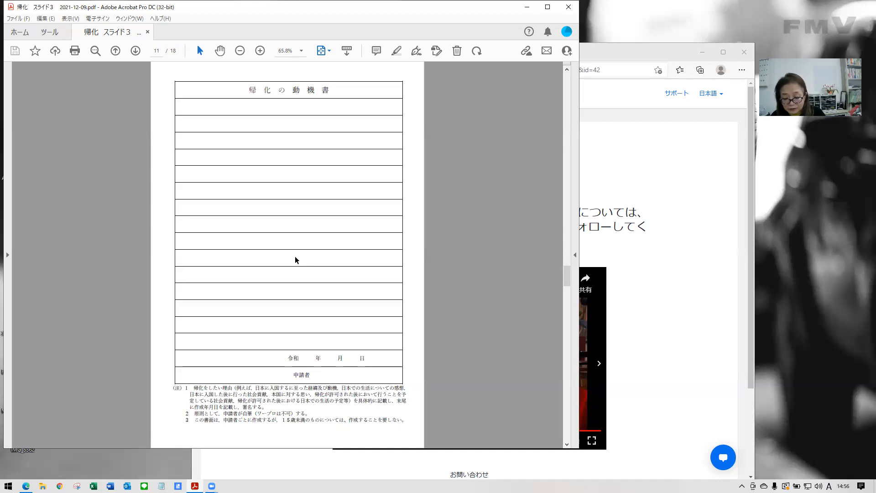
mouse_move(430, 301)
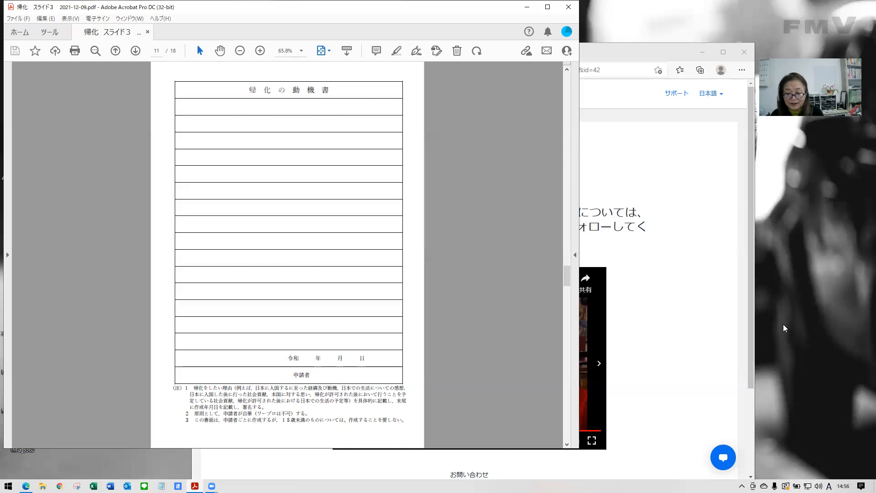
mouse_move(789, 326)
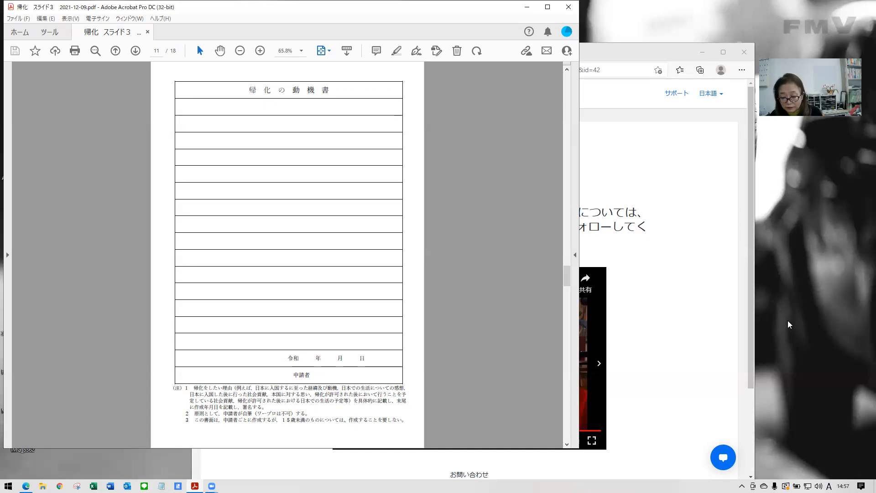
mouse_move(501, 291)
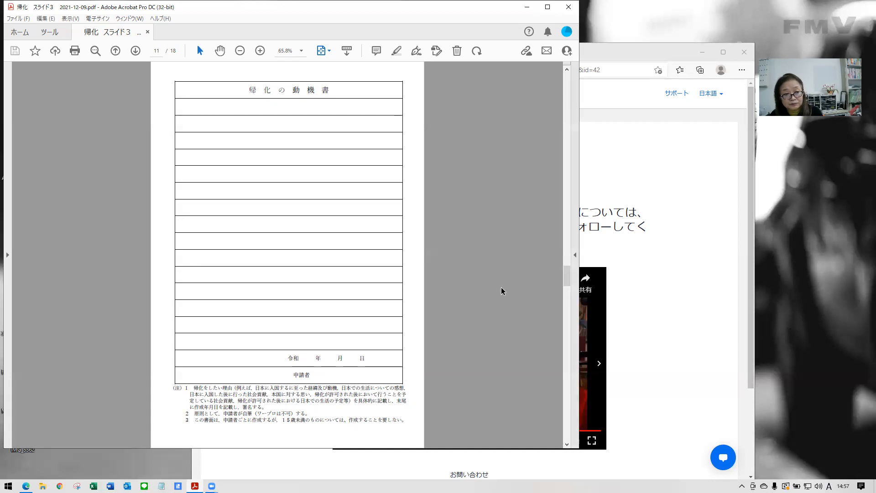
left_click(135, 51)
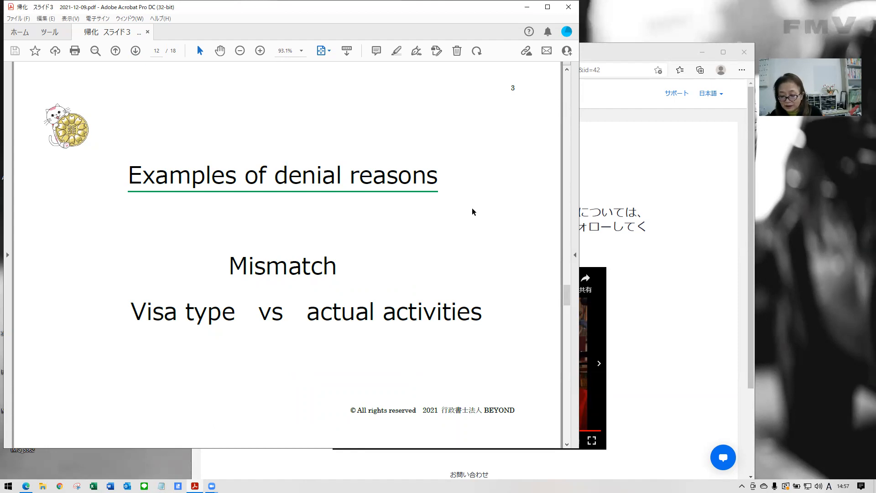
mouse_move(477, 217)
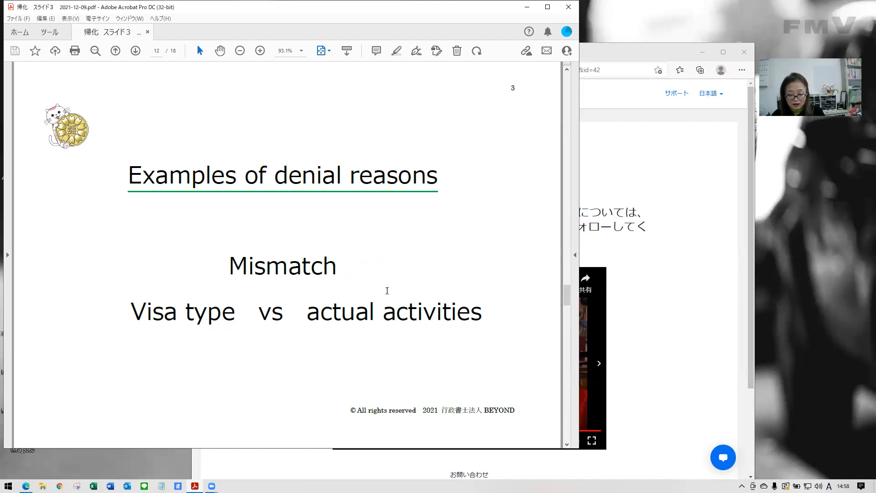
mouse_move(324, 321)
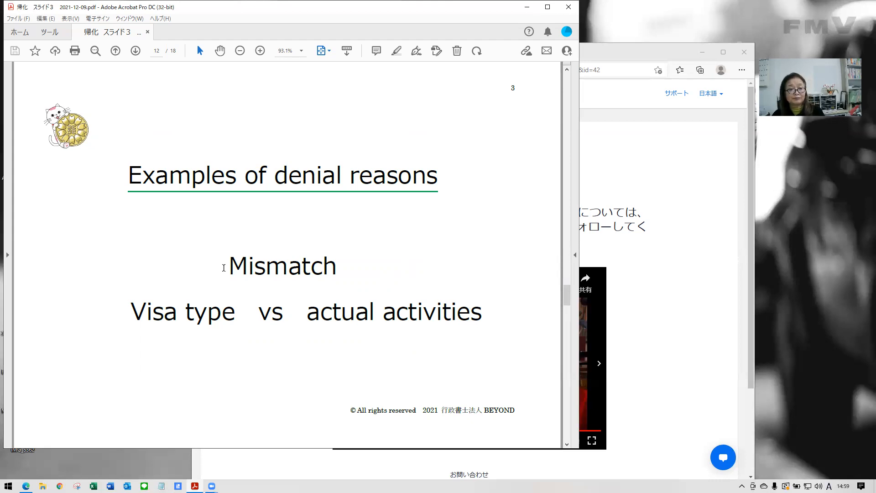
Step: Advance to the 'Examples of denial reasons' slide on unreliable documents
left_click(135, 50)
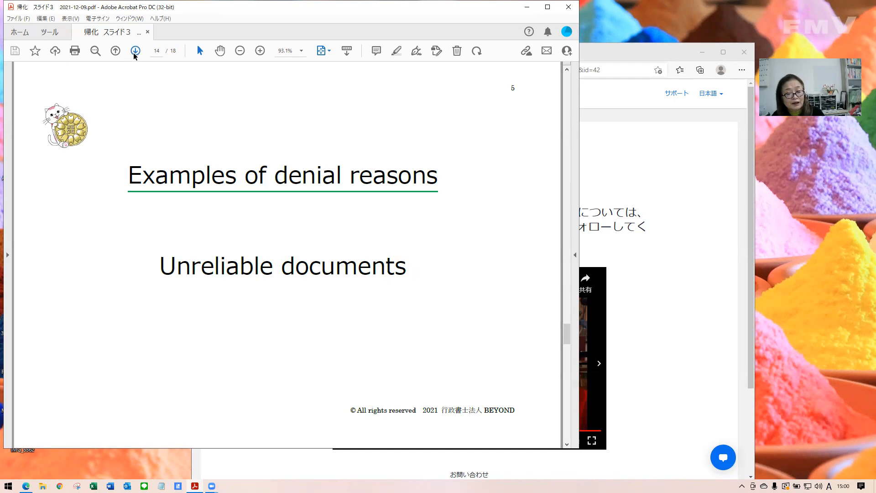
Step: Advance to the 'Examples of denial reasons' slide on a spouse living outside Japan
left_click(134, 50)
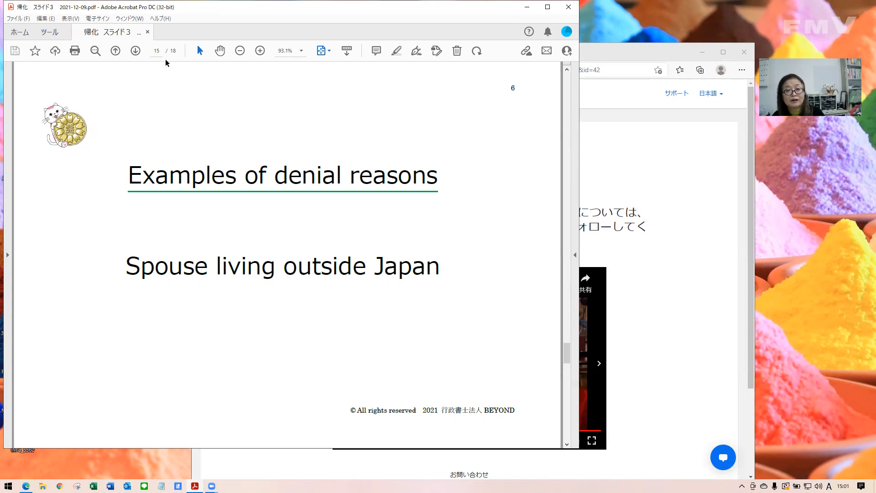
mouse_move(158, 71)
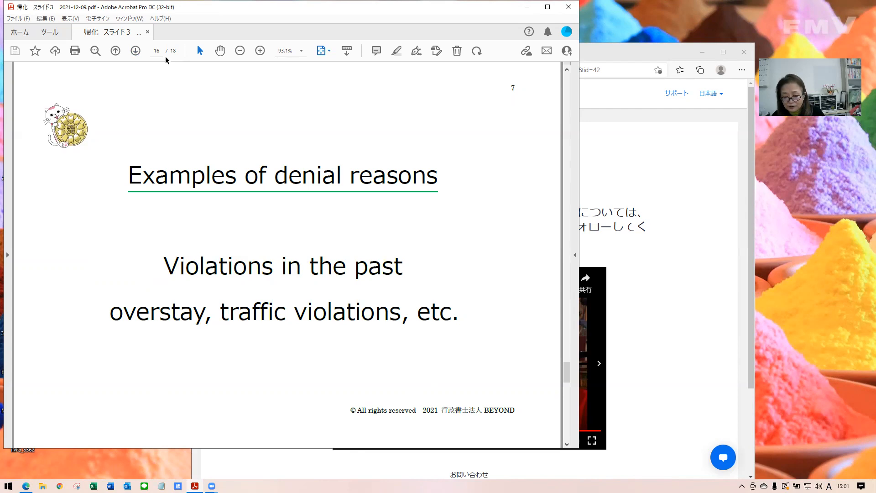
mouse_move(171, 60)
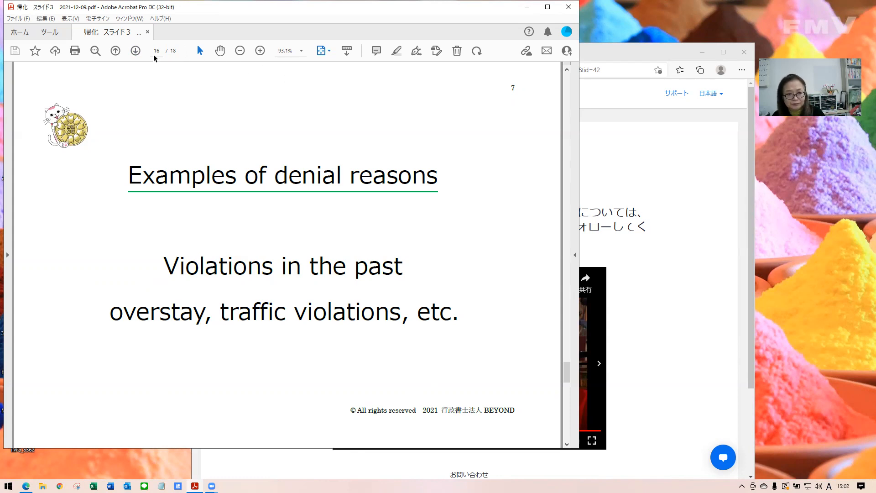
Step: Advance to page 17, 'Make your decisions carefully'
left_click(134, 50)
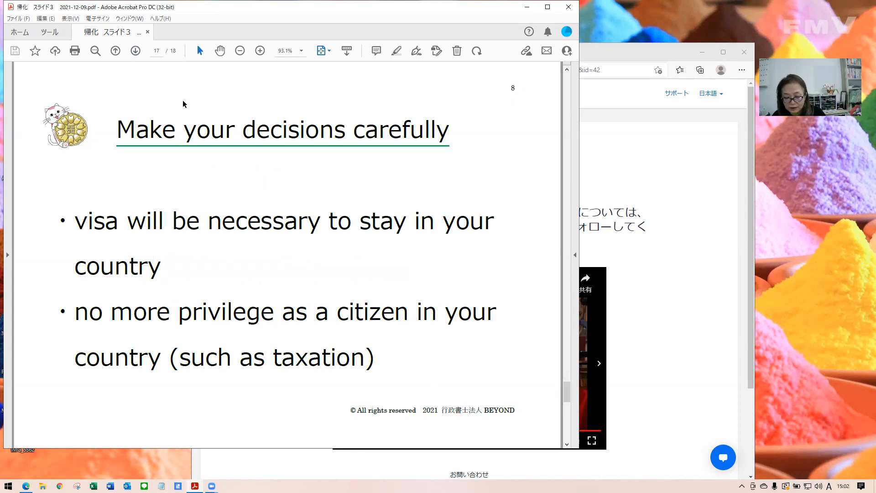
mouse_move(190, 106)
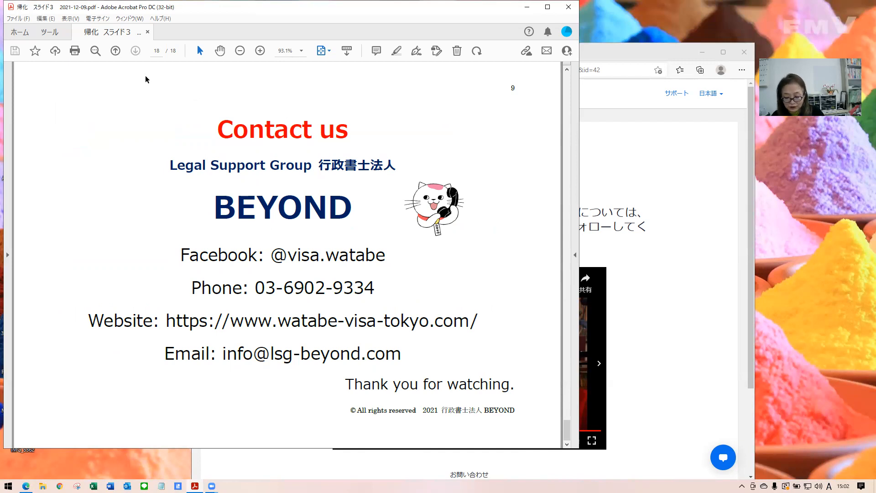
mouse_move(264, 178)
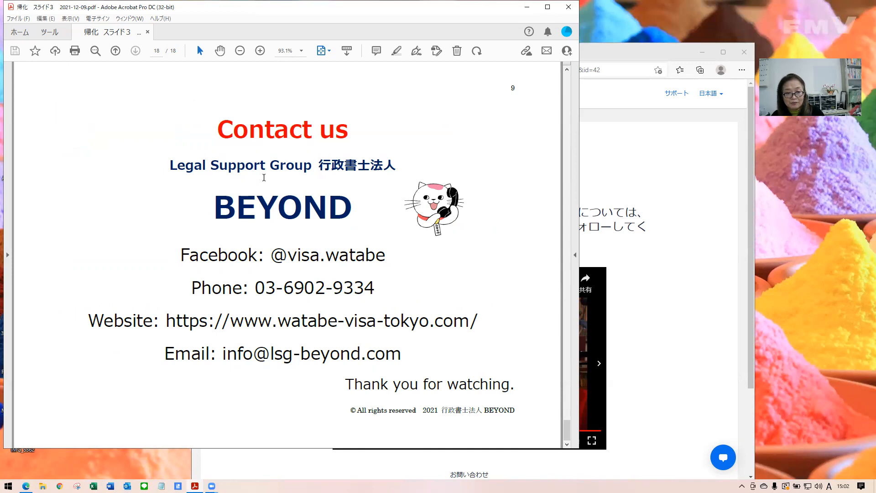
mouse_move(345, 222)
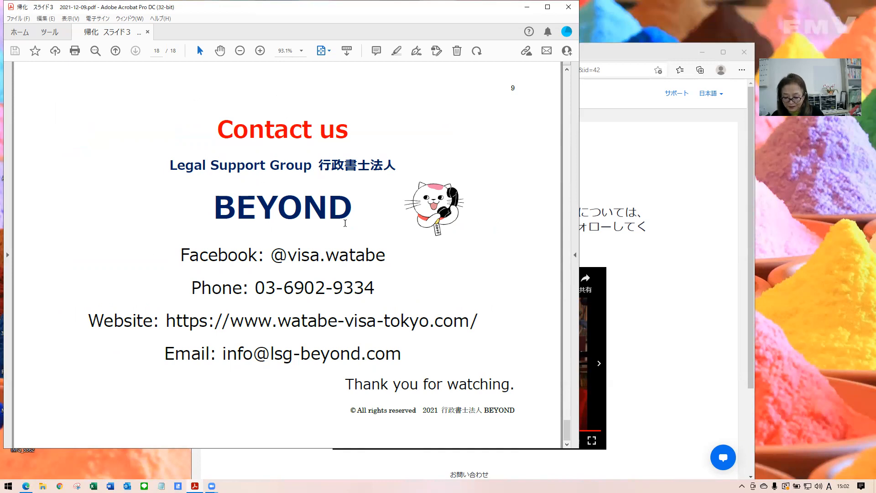
mouse_move(386, 201)
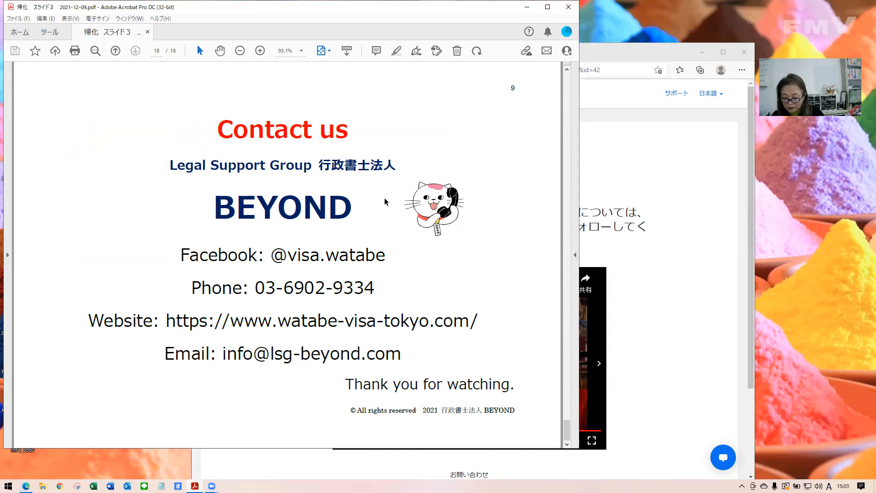
mouse_move(212, 237)
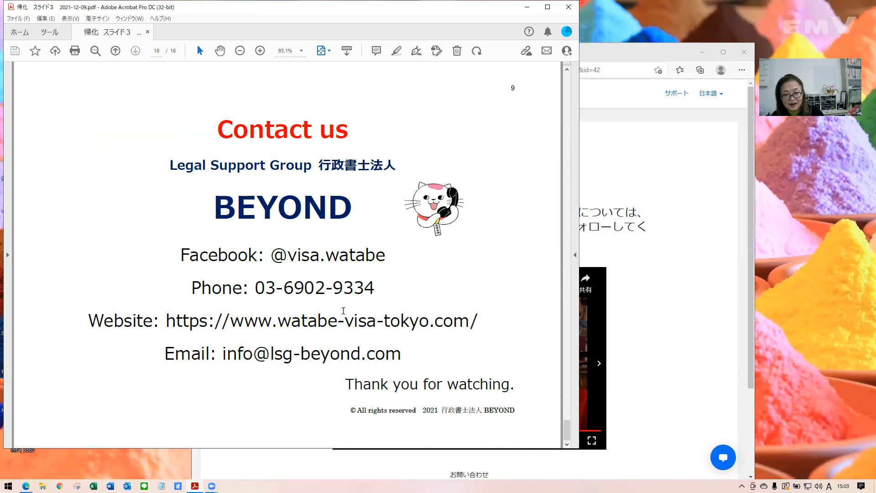
mouse_move(448, 328)
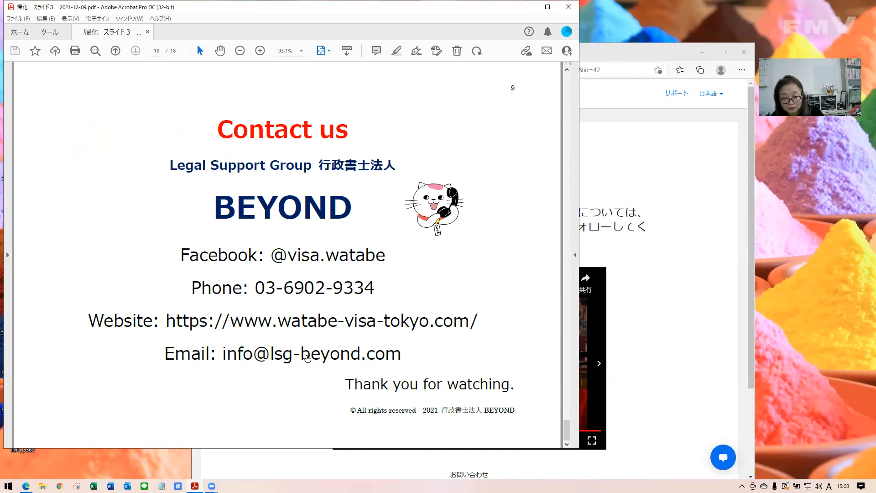
mouse_move(385, 294)
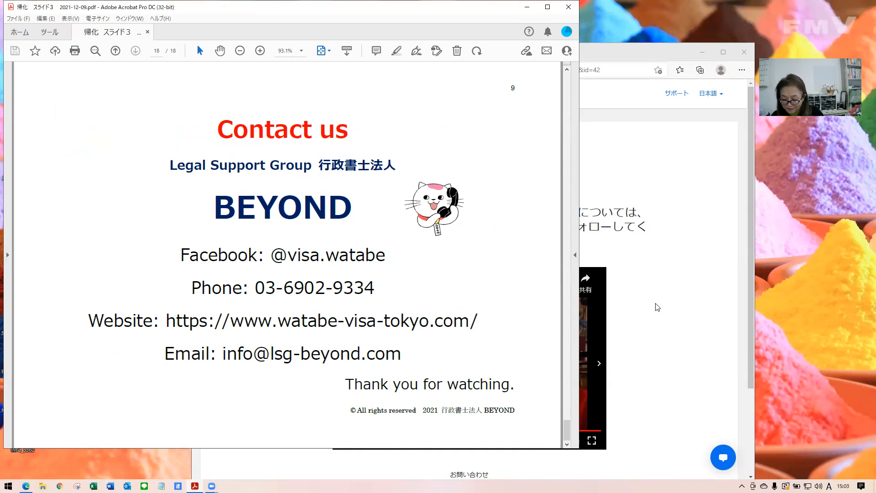
mouse_move(645, 303)
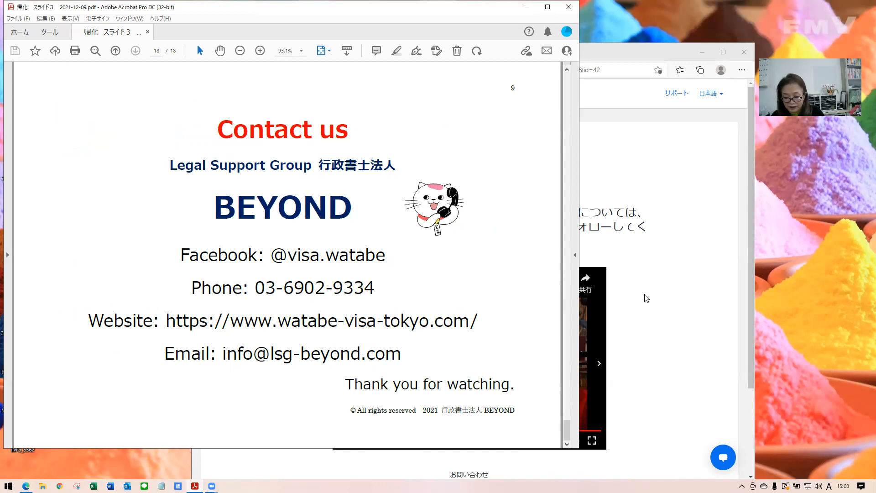
mouse_move(652, 291)
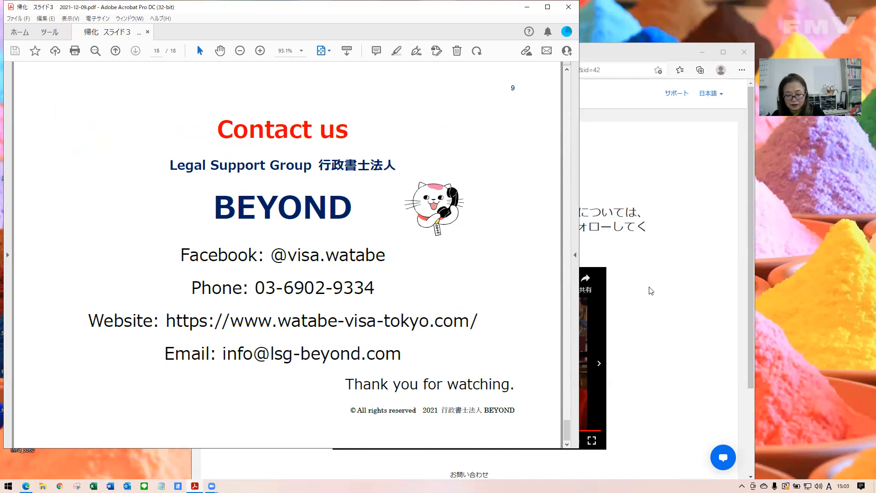